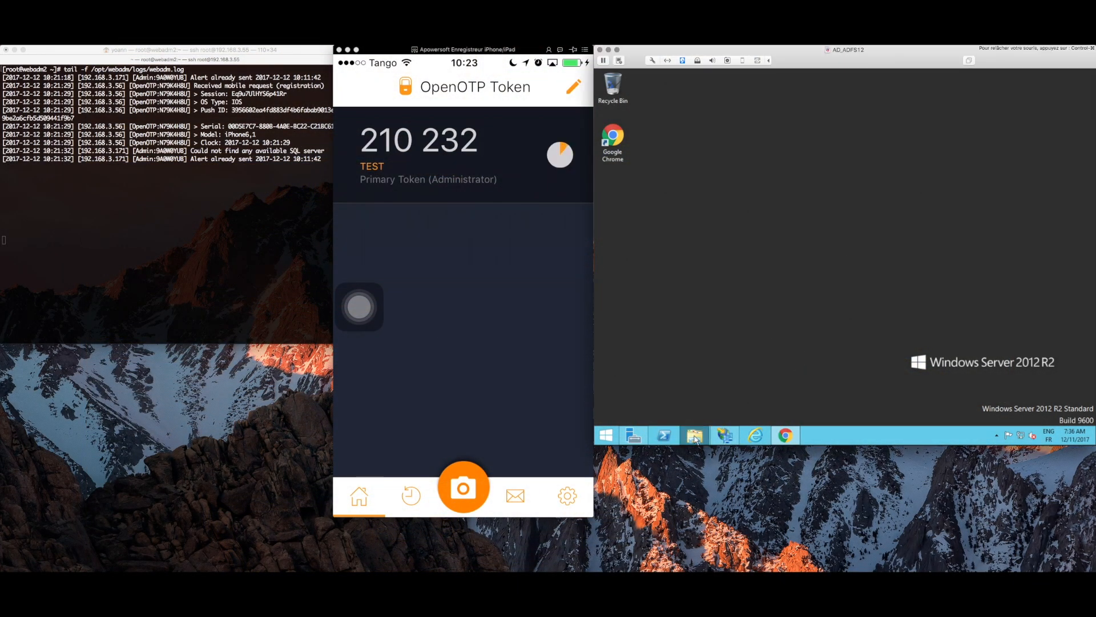
Step: Extract the downloaded OpenOTP_ADFS zip and browse into the extracted package folder with the ADFSProvider installer
click(693, 435)
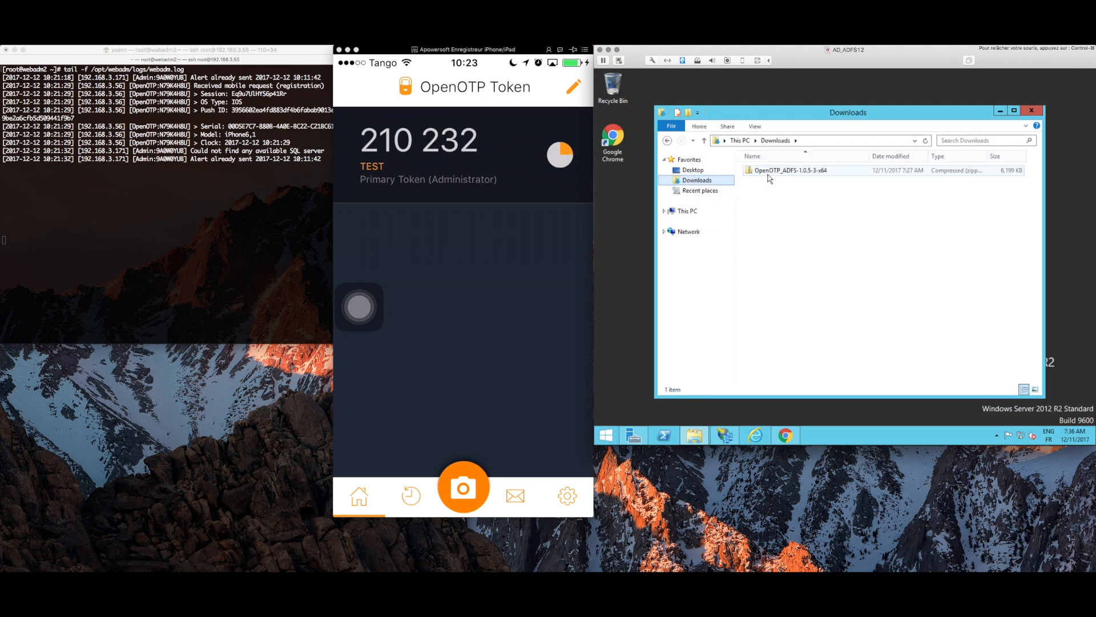
double_click(790, 170)
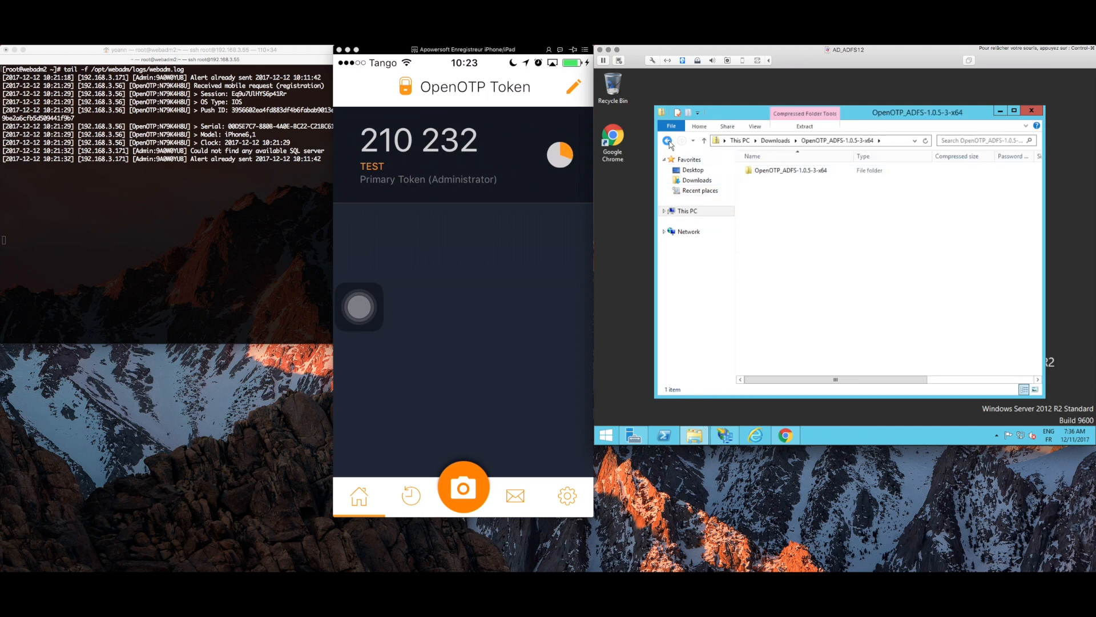
click(668, 139)
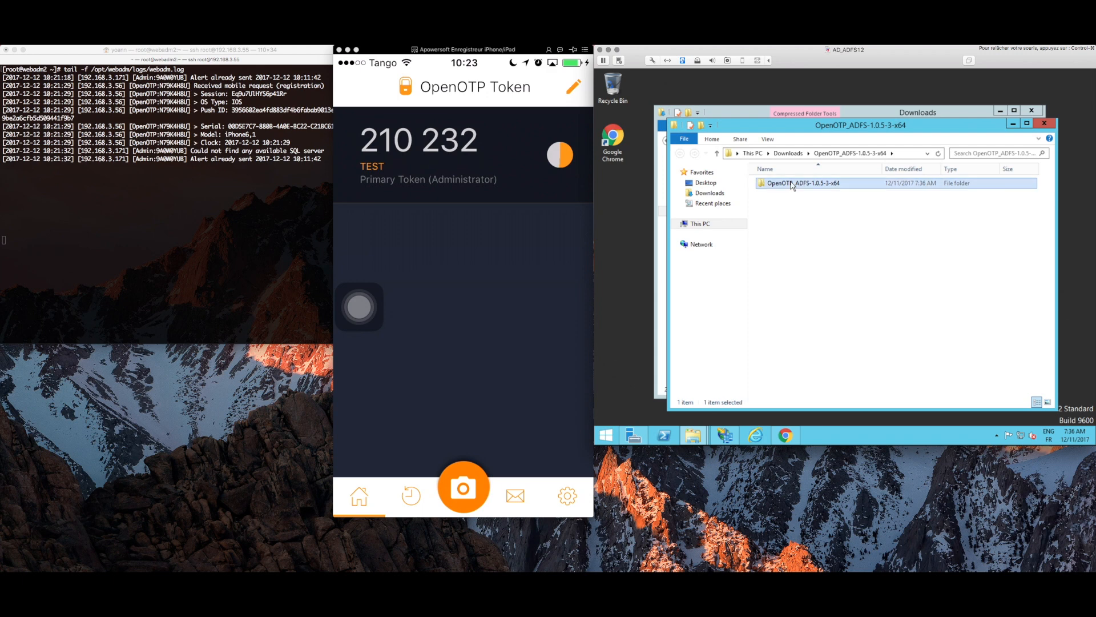
double_click(799, 183)
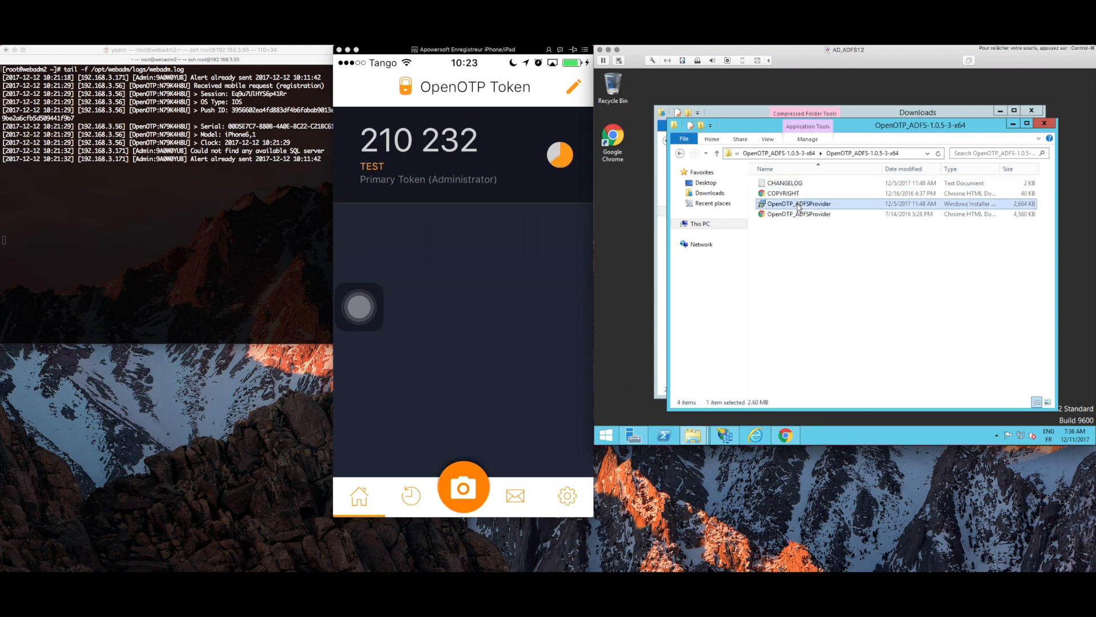
Step: Launch the OpenOTP_ADFSProvider MSI and accept its license agreement
double_click(798, 203)
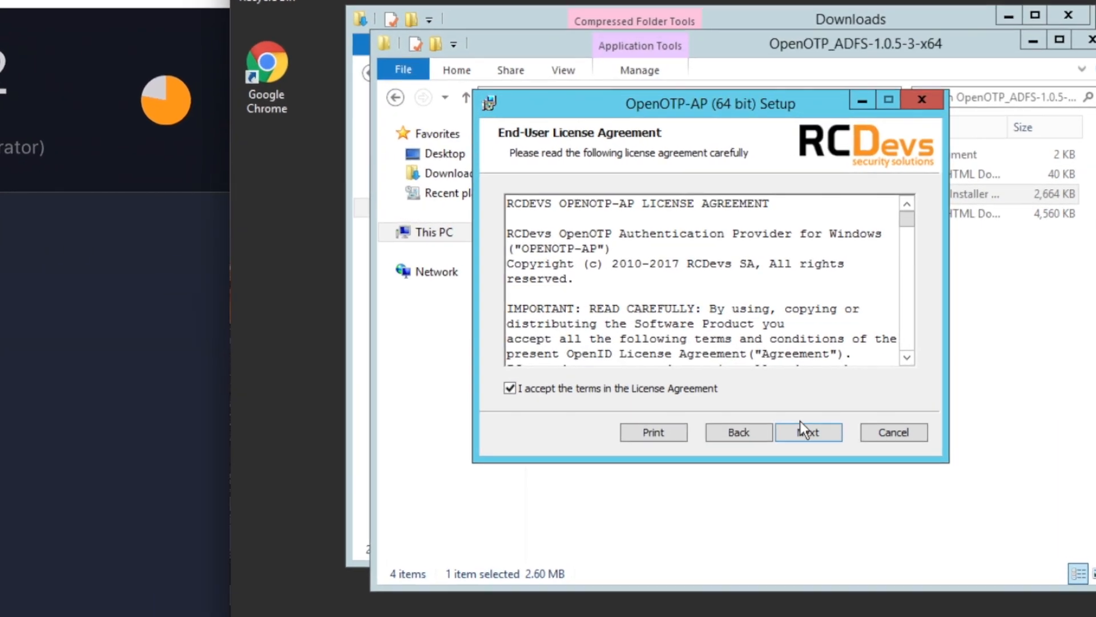
click(809, 432)
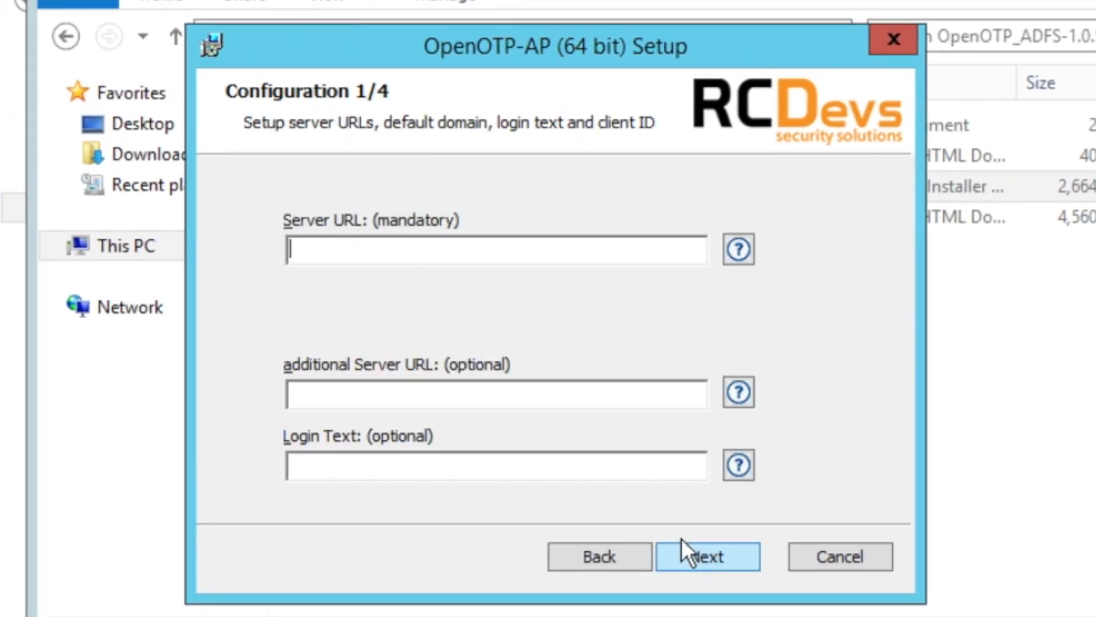
text(https:/)
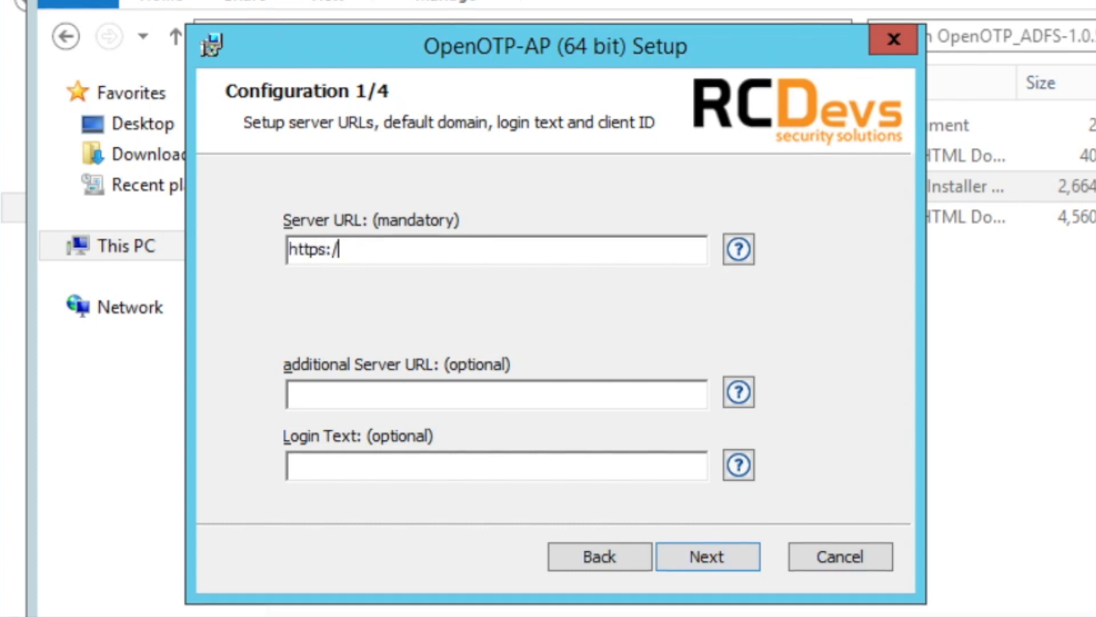
text(/192.16)
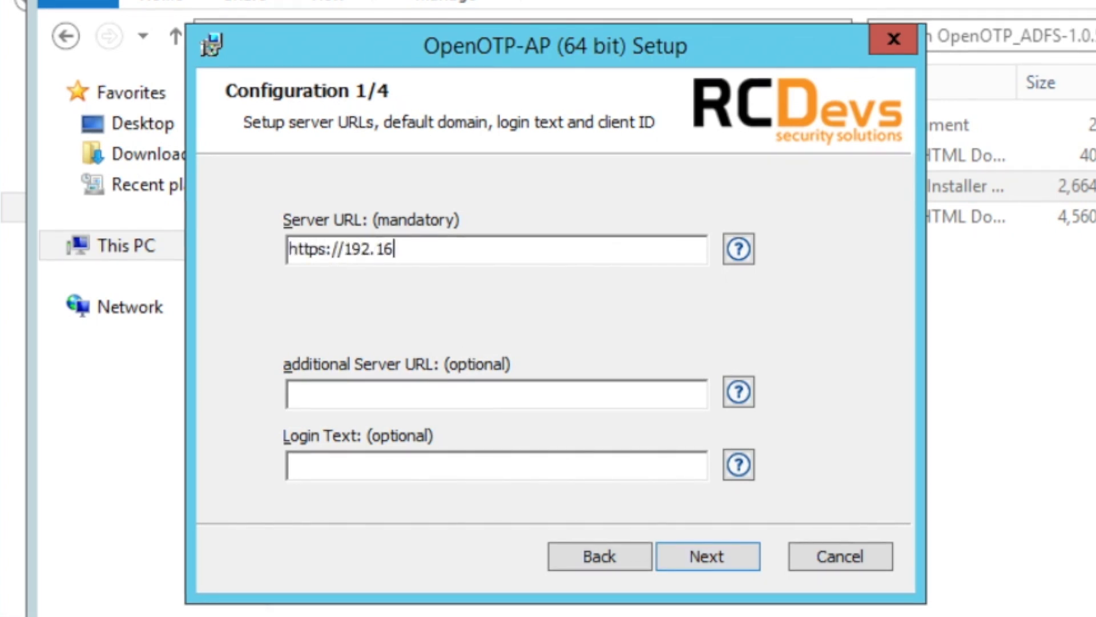
text(8.3.55)
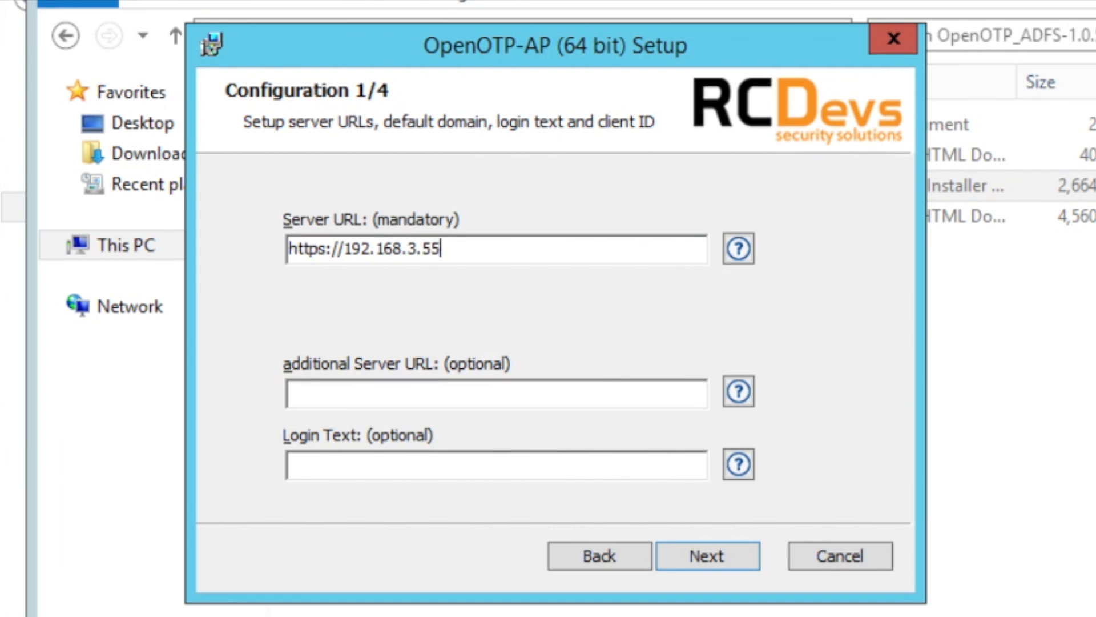
text(:8443)
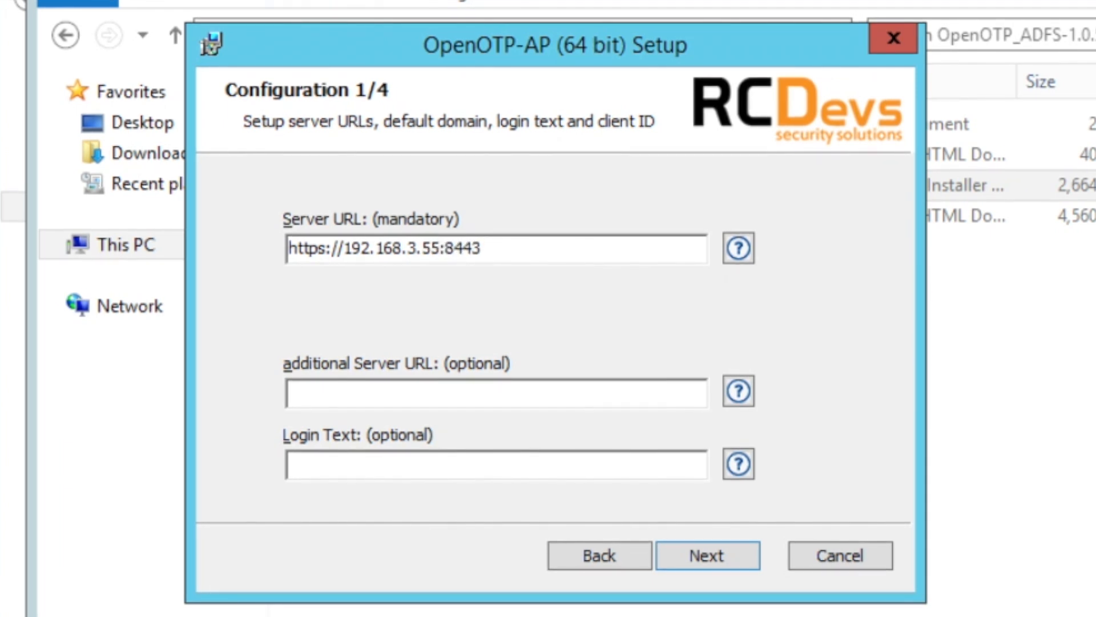
text(/openotp/)
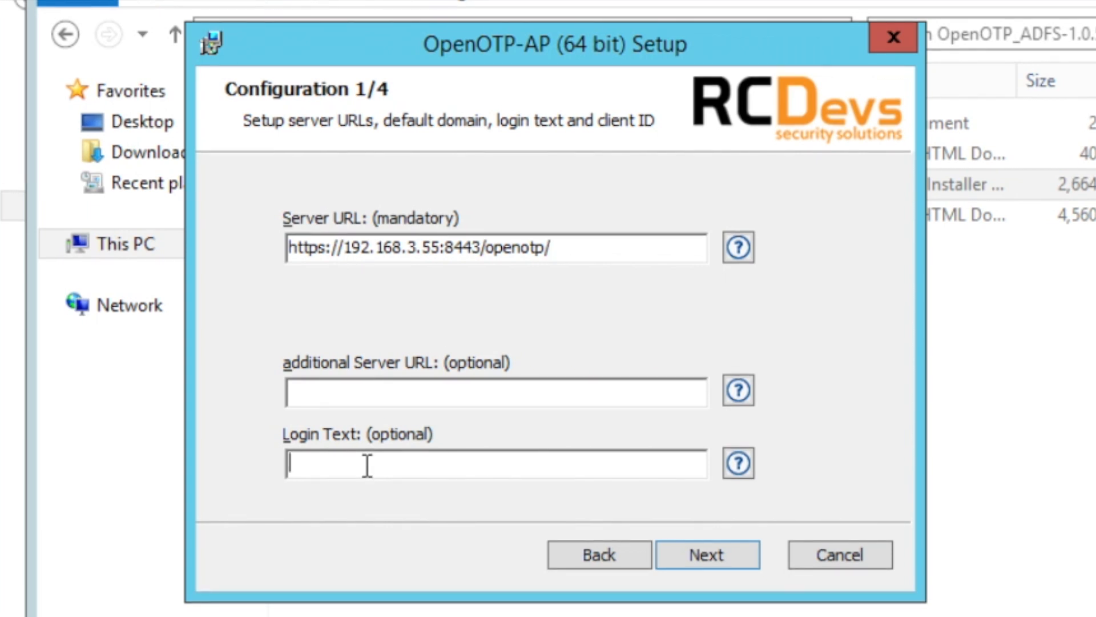
text(Hello OTP)
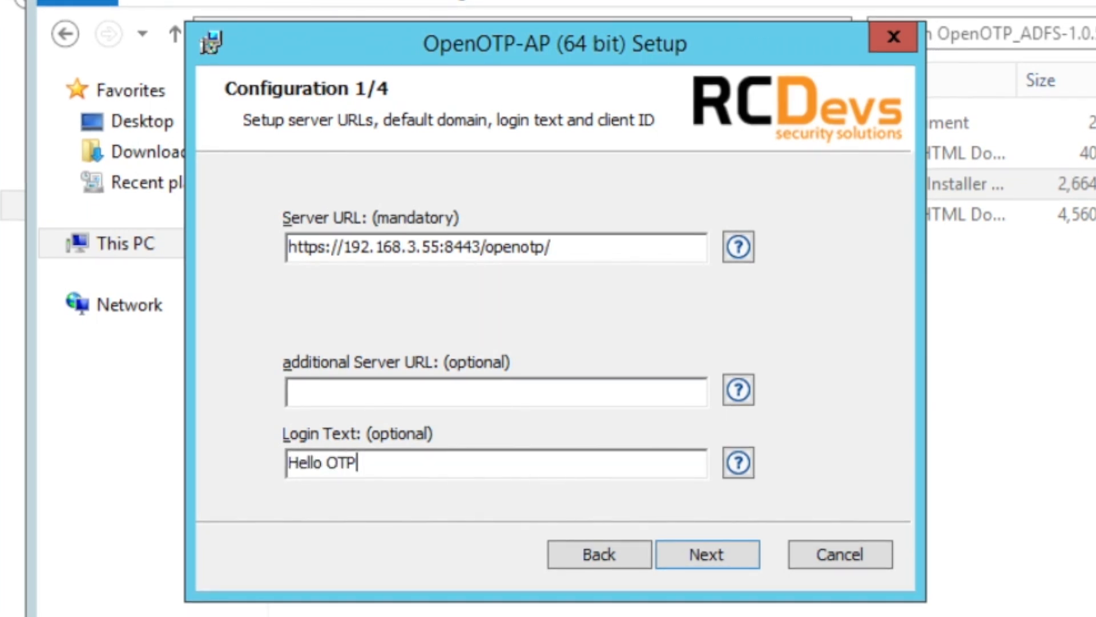
text(User !)
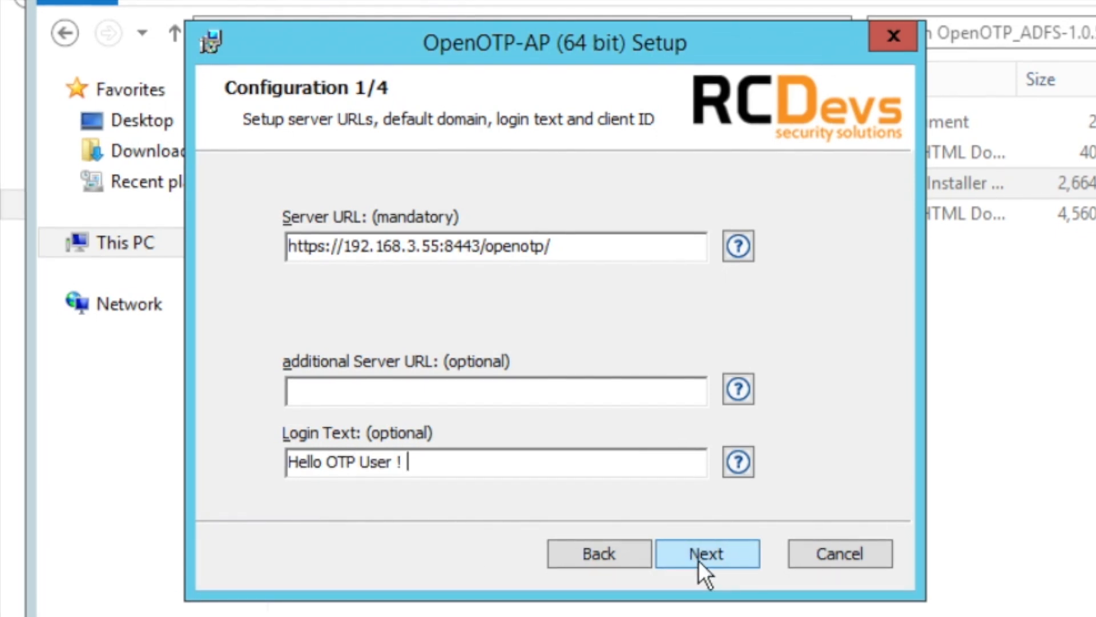
Step: Keep default certificate and advanced settings, install the 64-bit OpenOTP-AP plugin and finish the wizard
click(707, 552)
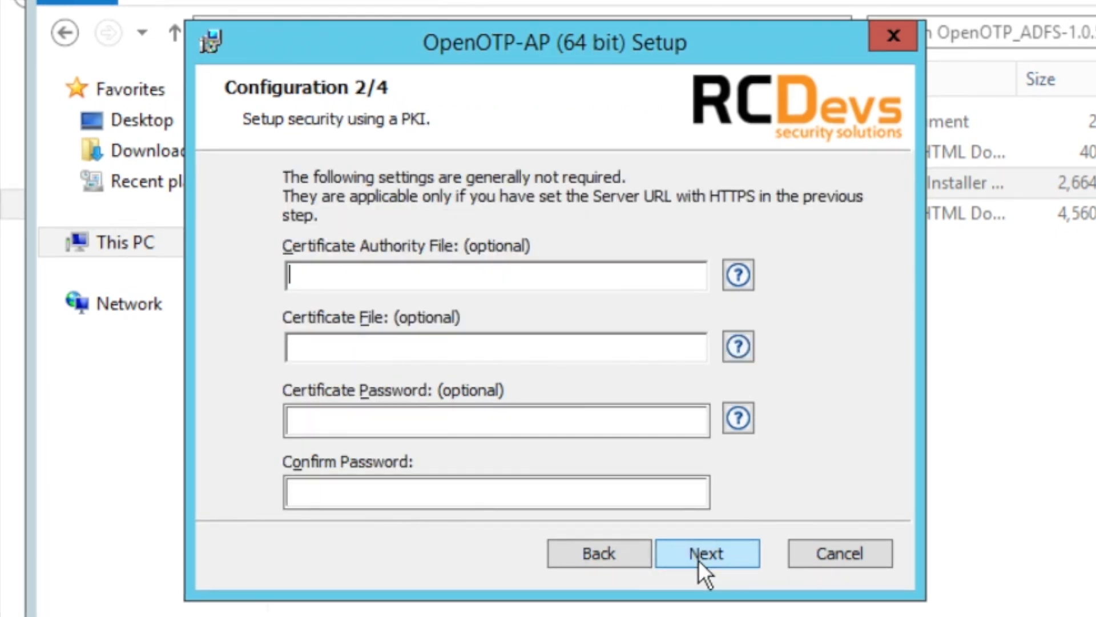
click(706, 553)
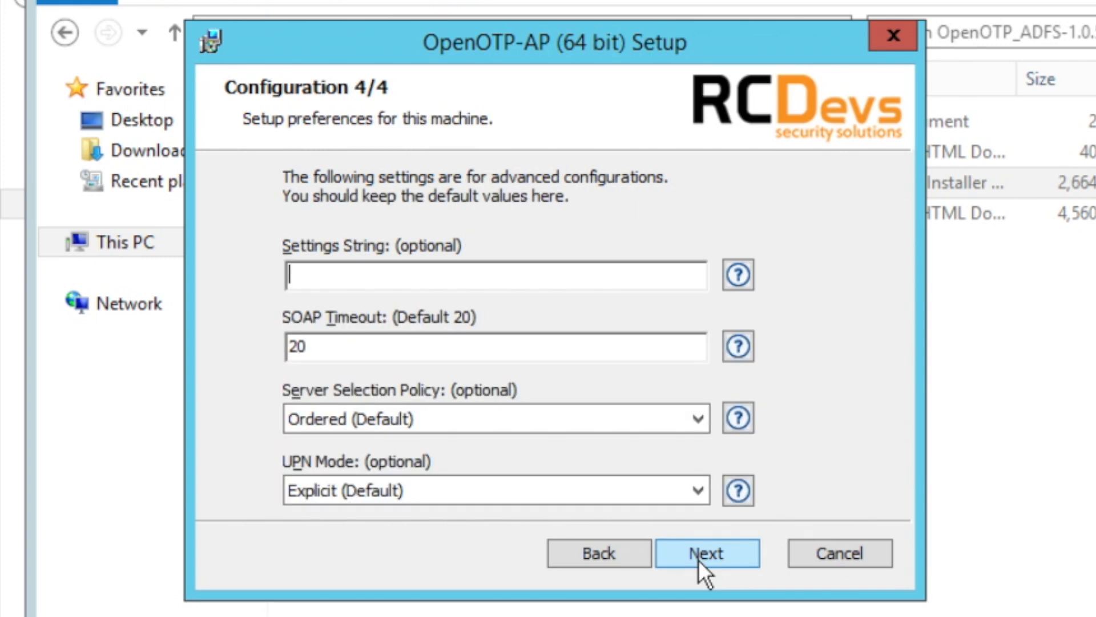
click(707, 553)
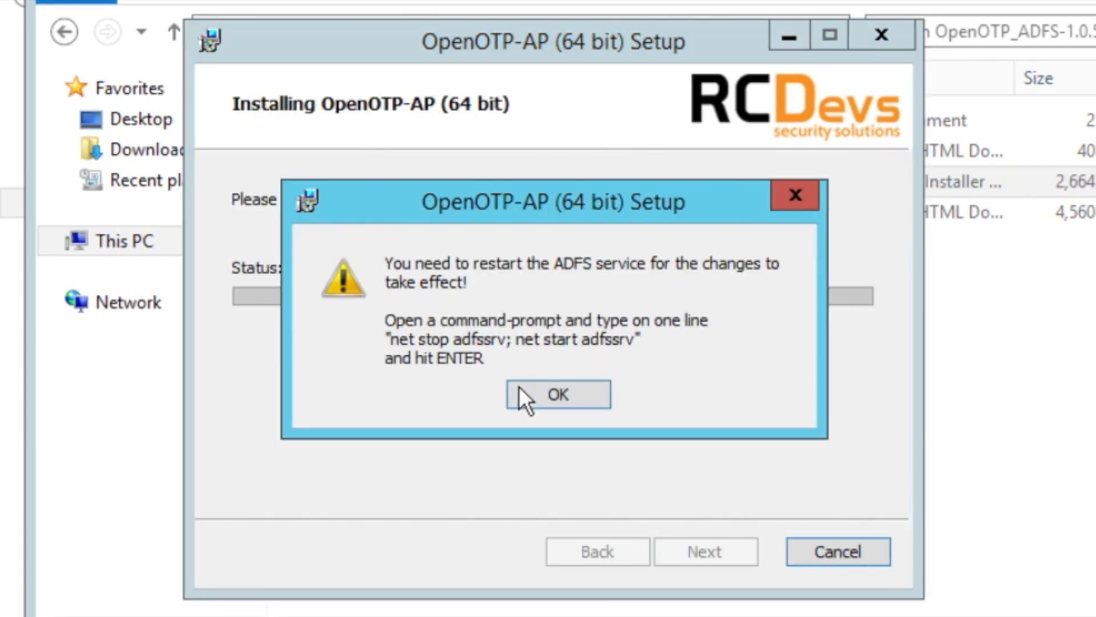
click(557, 394)
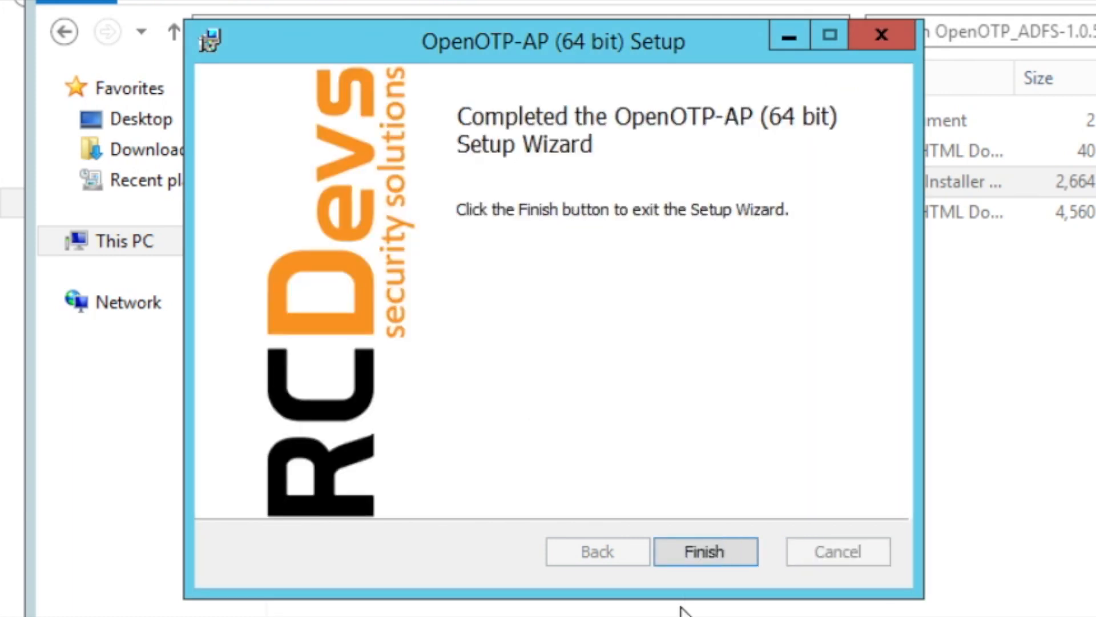
click(705, 551)
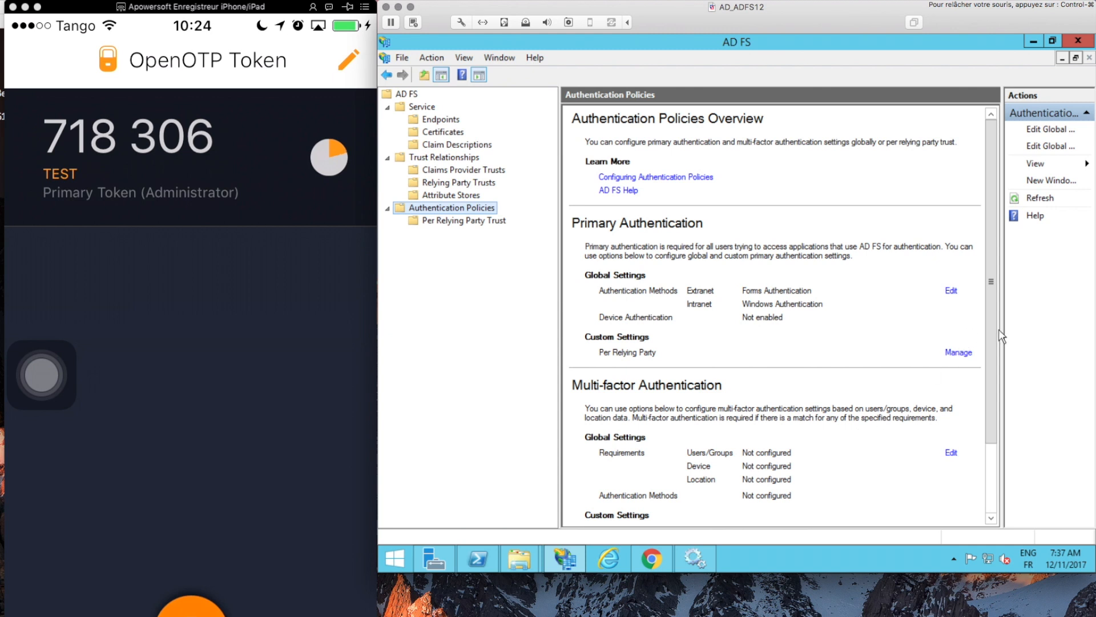
Step: Scroll the Authentication Policies overview down to the Multi-factor Authentication section
scroll(down, 3)
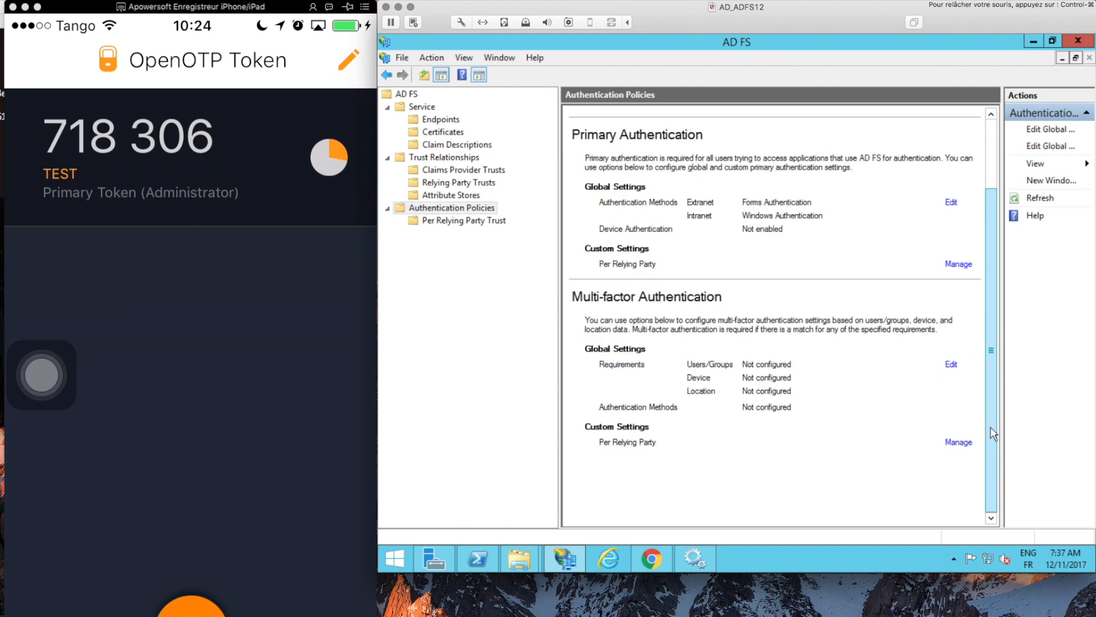
mouse_move(990, 434)
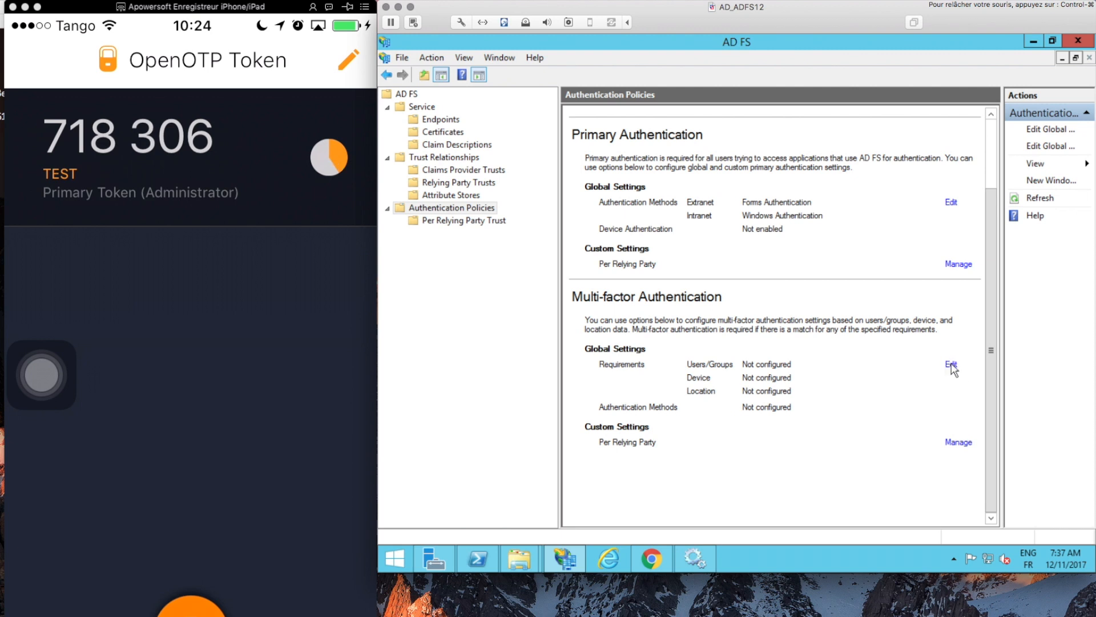
Step: Enable RCDevs OpenOTP Authentication Provider as the global multi-factor method and apply it
click(951, 364)
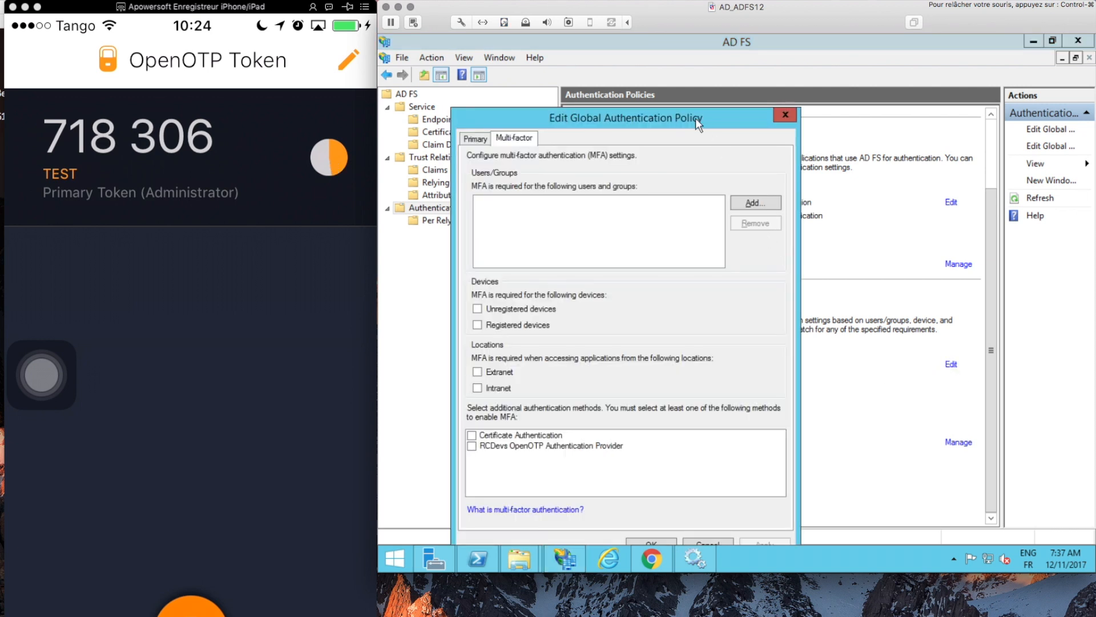
click(534, 389)
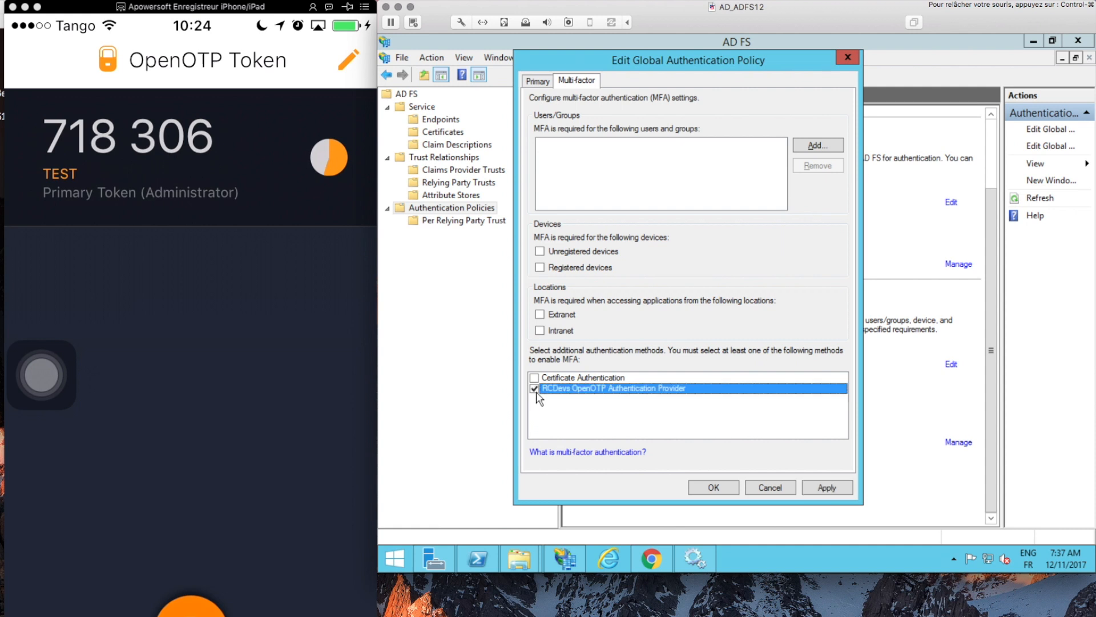
click(827, 487)
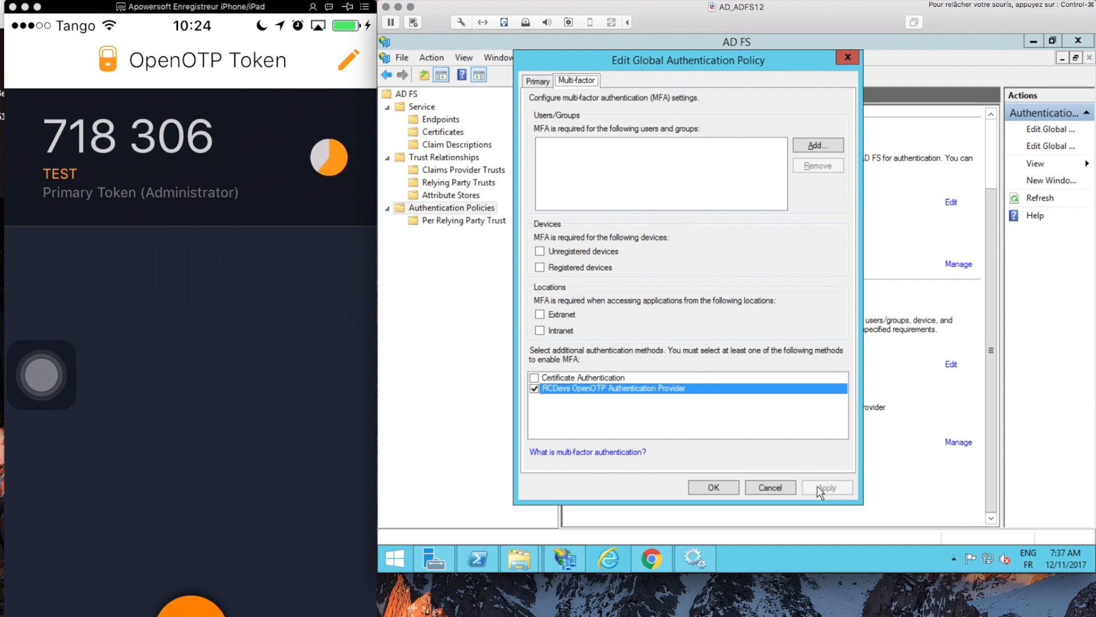
Step: Require MFA for RCDEVS\Domain Admins and RCDEVS\Domain Users and save the policy
click(815, 145)
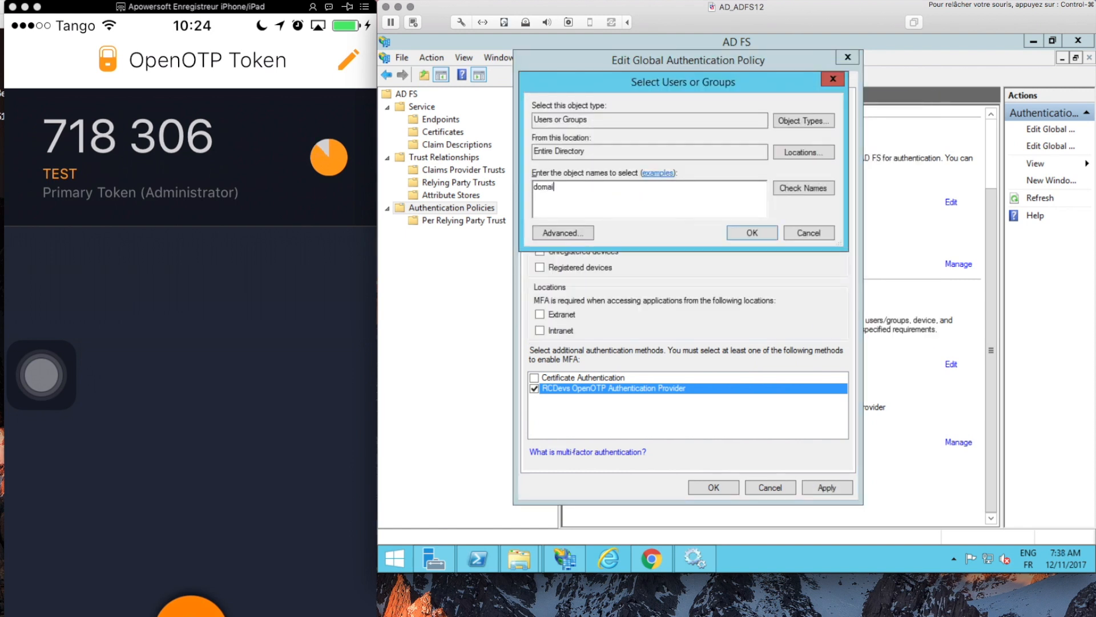
click(751, 232)
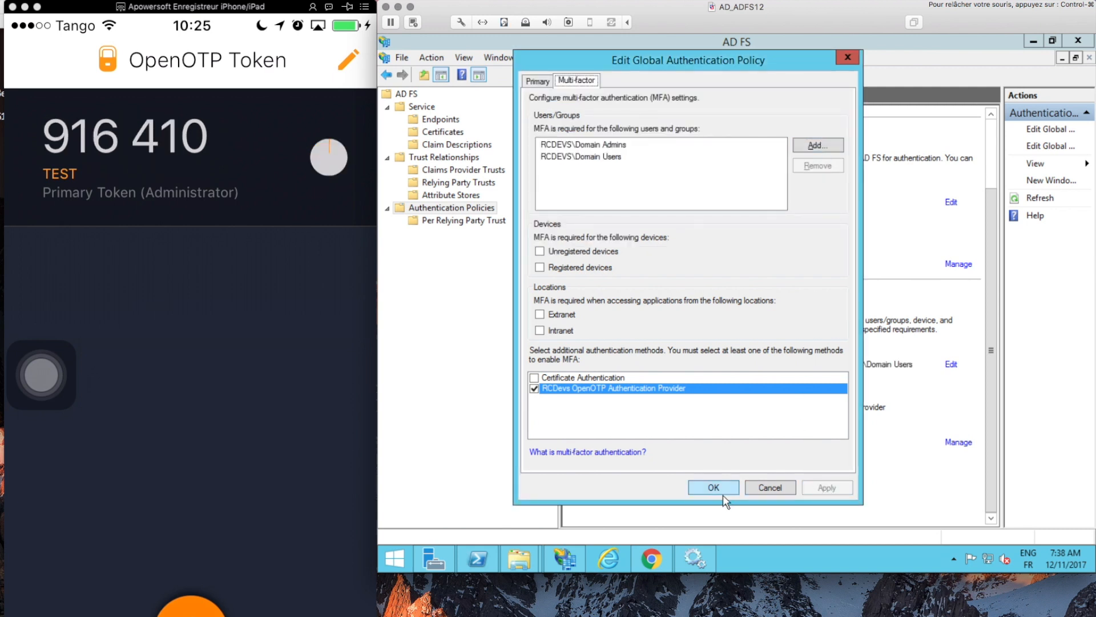
click(713, 488)
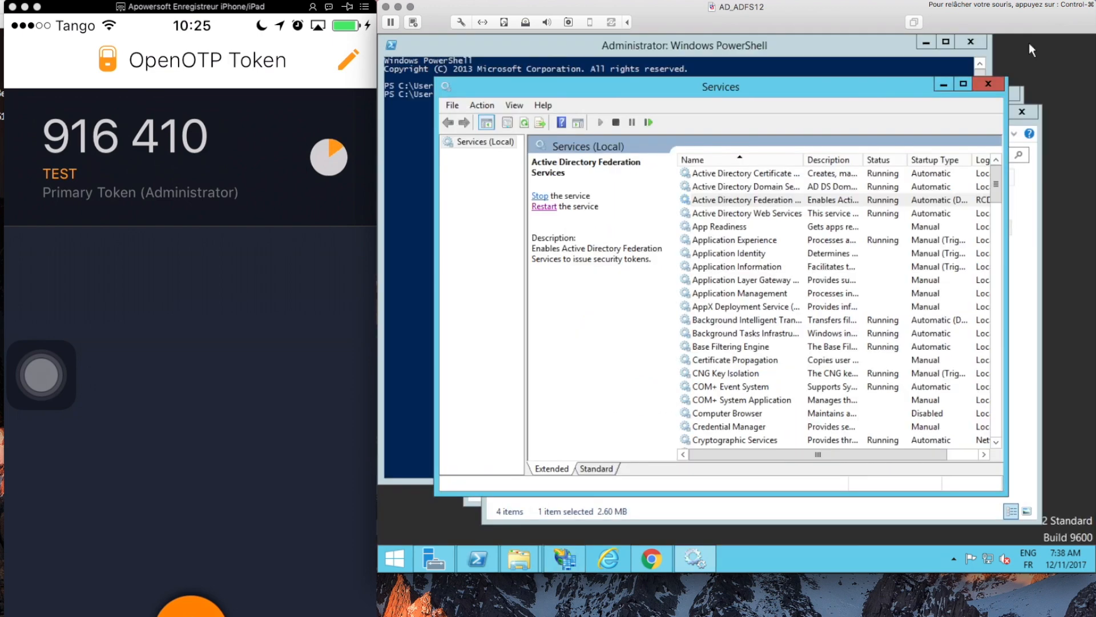
mouse_move(736, 421)
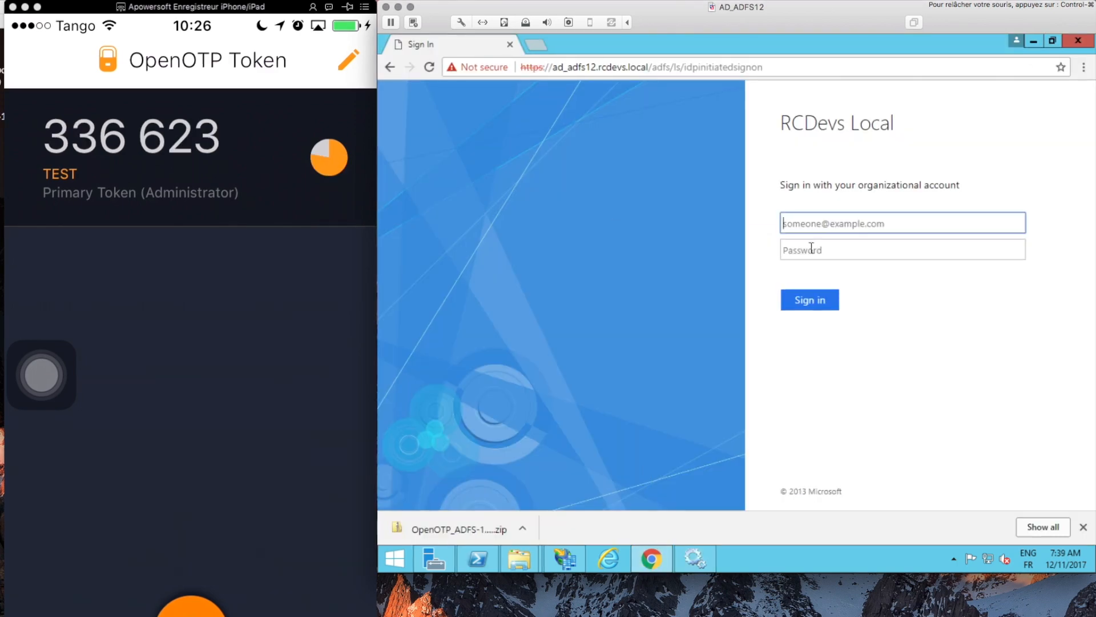
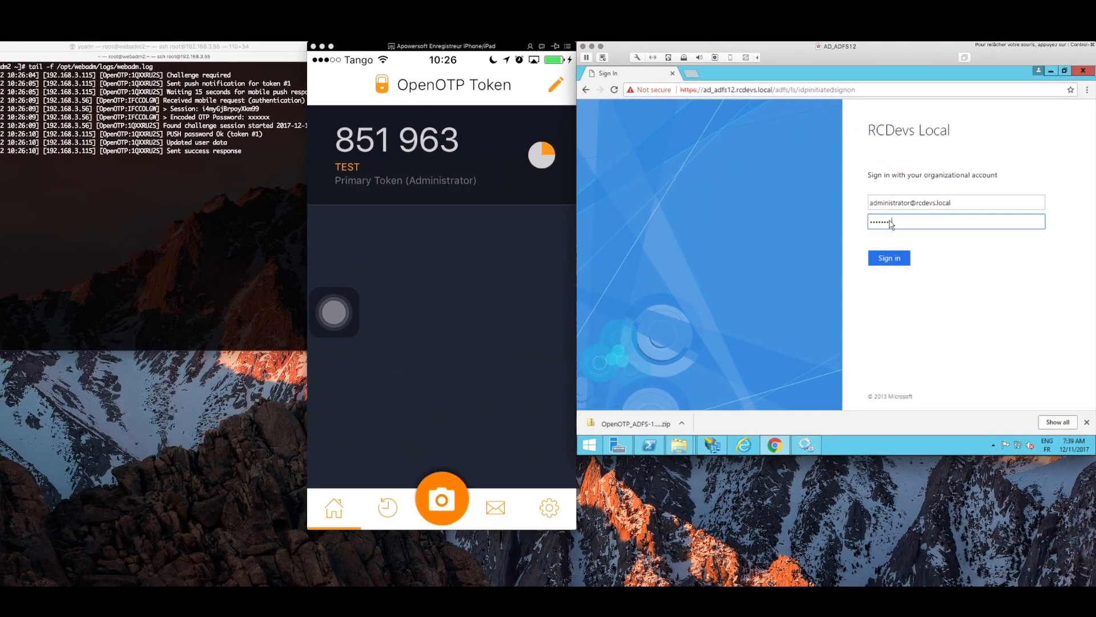
click(888, 257)
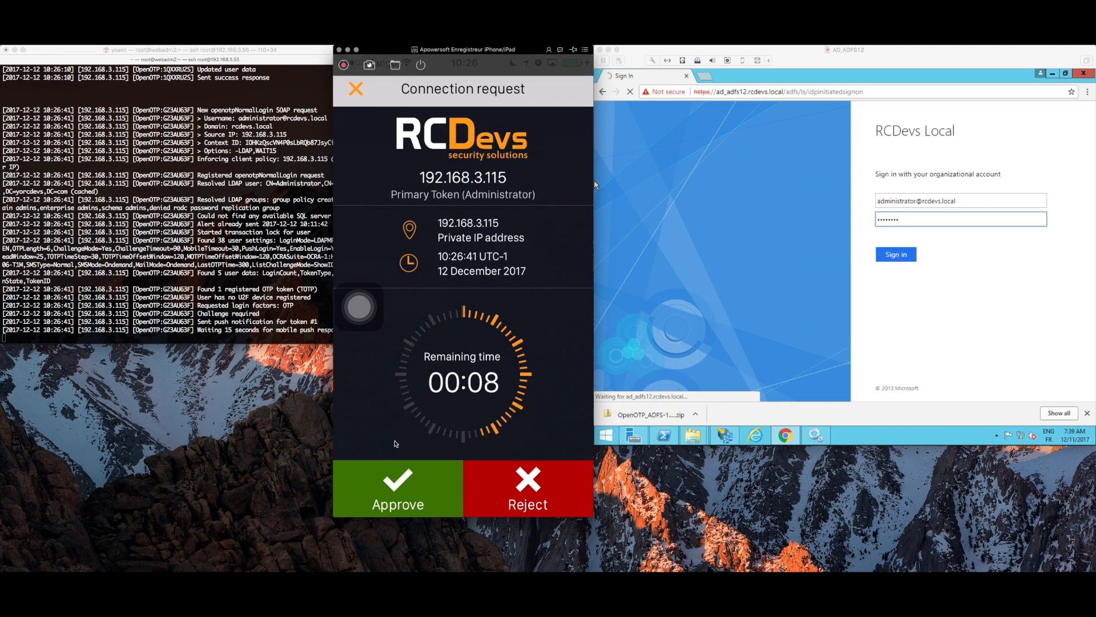
Step: Approve the OpenOTP Token push request and continue past 'Hello OTP User' to the signed-in page
click(397, 488)
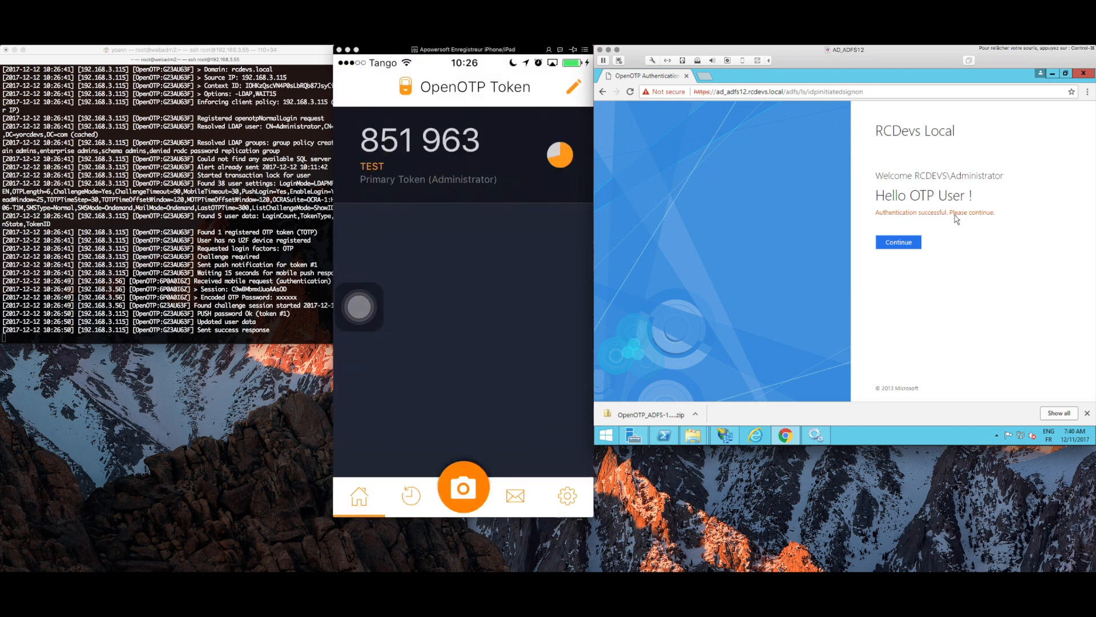
click(899, 241)
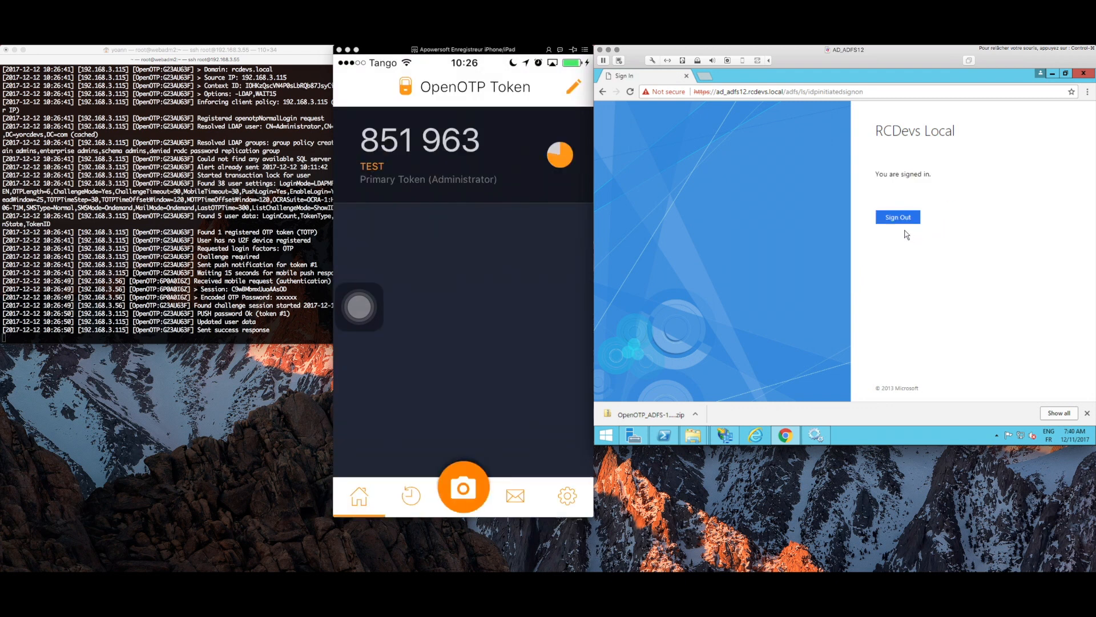